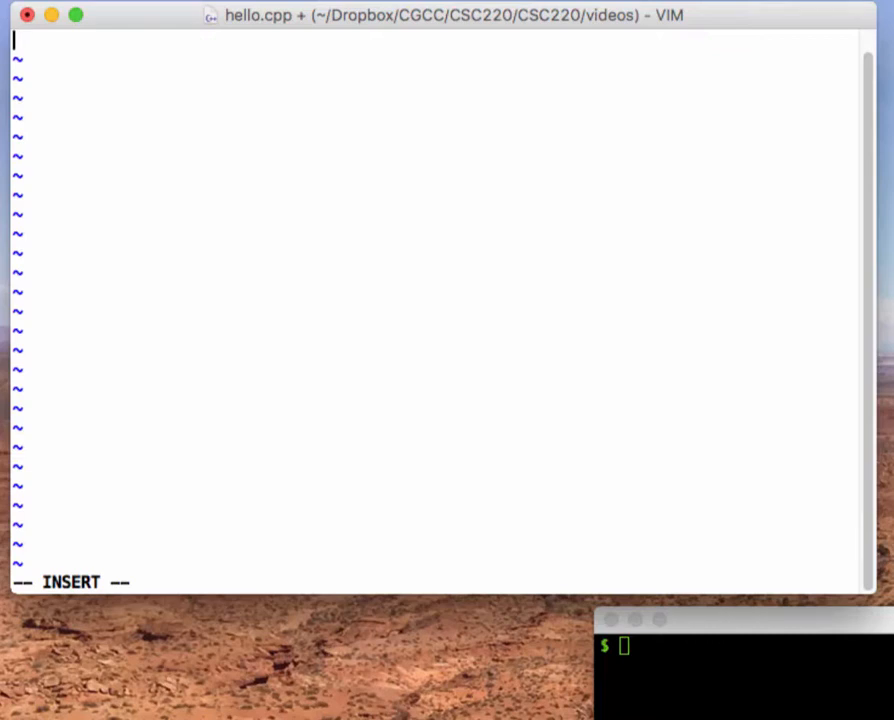
Type '#include<iostream>' and an empty 'int main()' function with braces
type("#in")
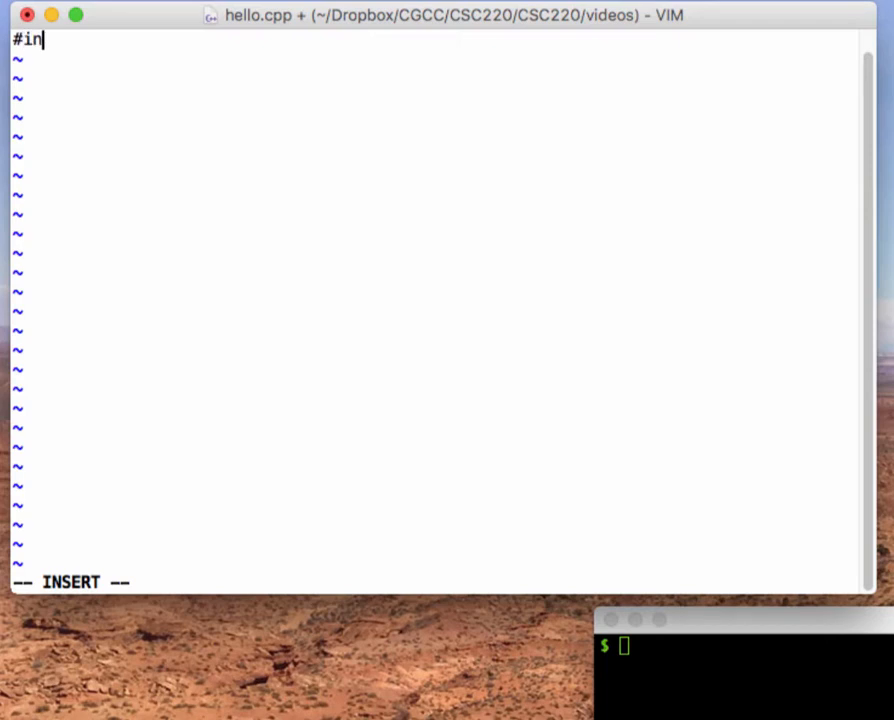
type("clude<")
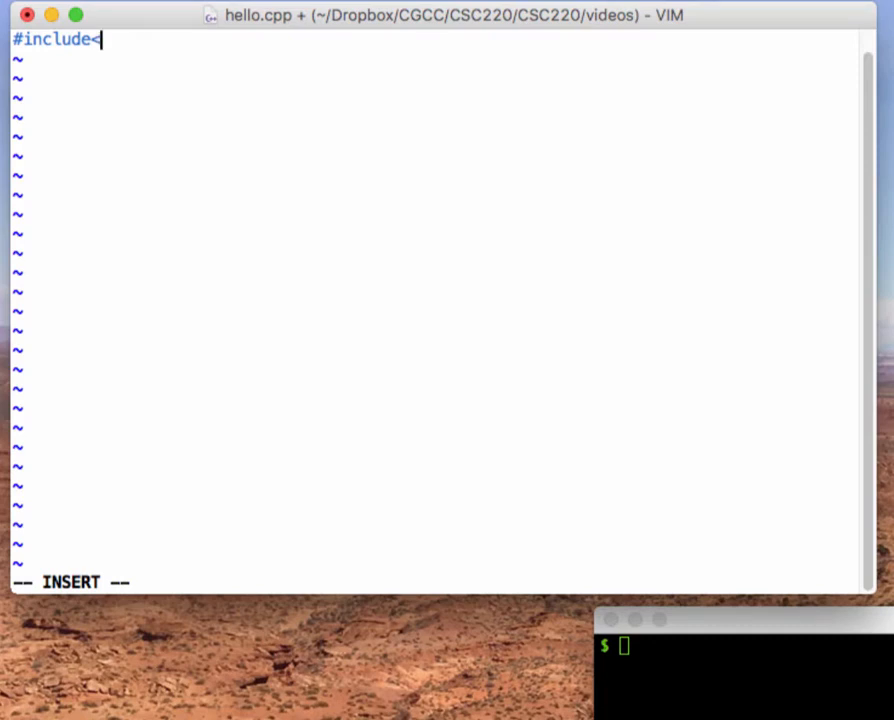
type("i")
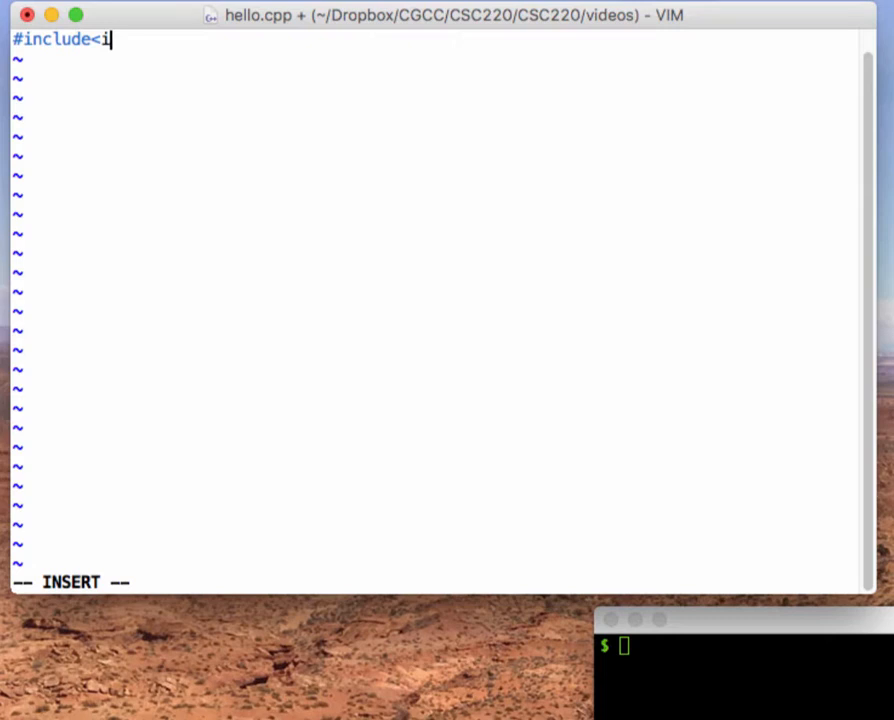
type("ostream>")
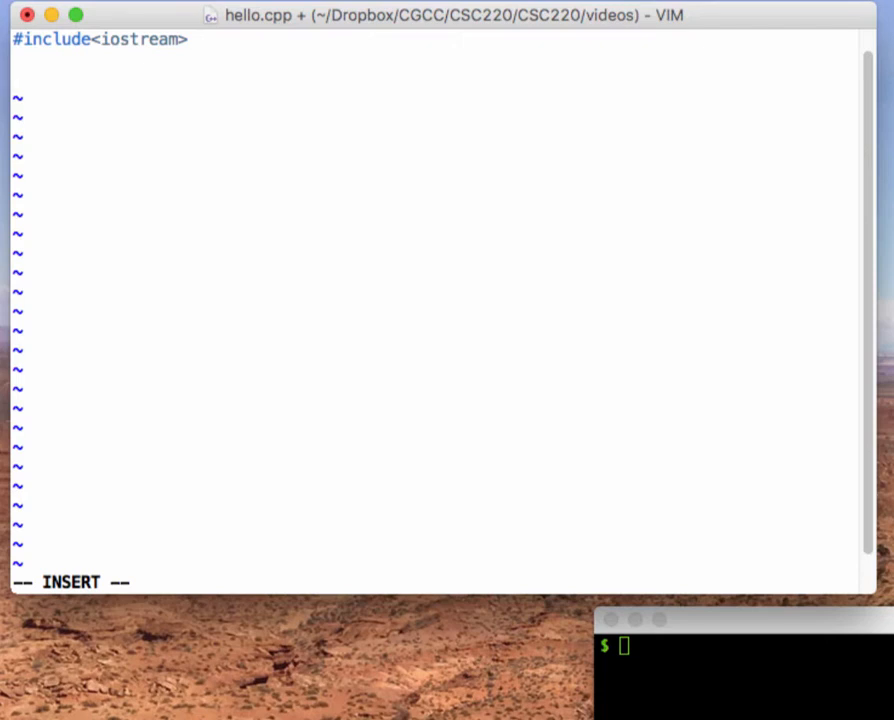
type("in")
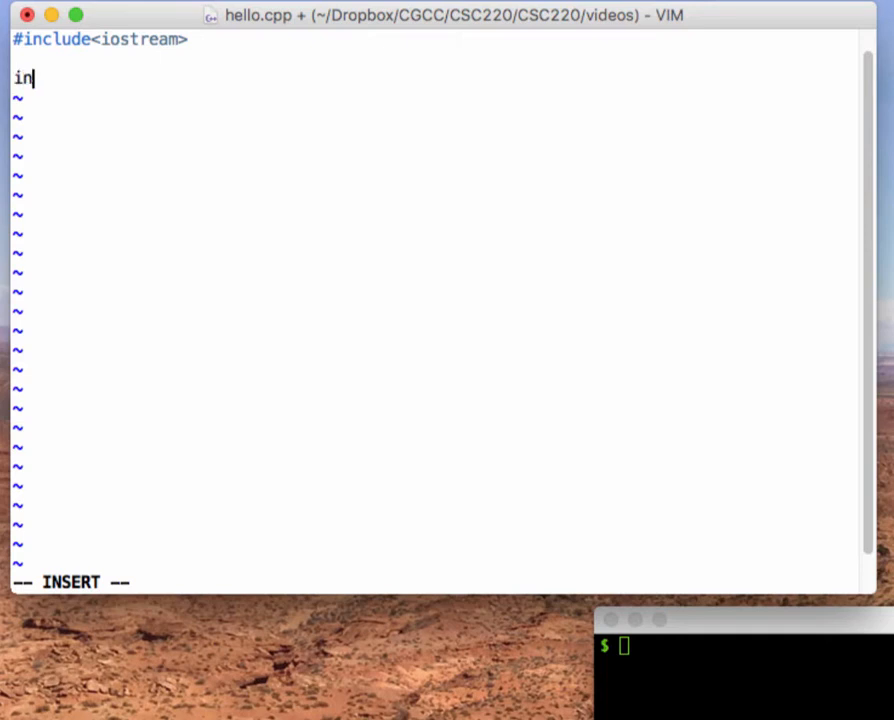
type("t main() {")
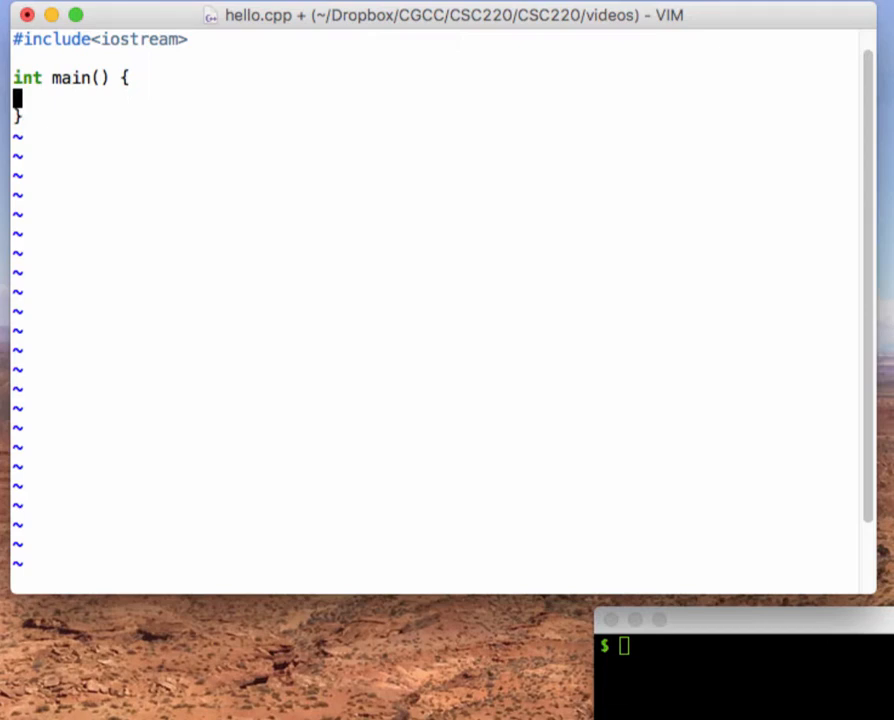
Add 'std::cout << "Hello, world!" << std::endl;' inside main, then begin 'return 0;'
type("std")
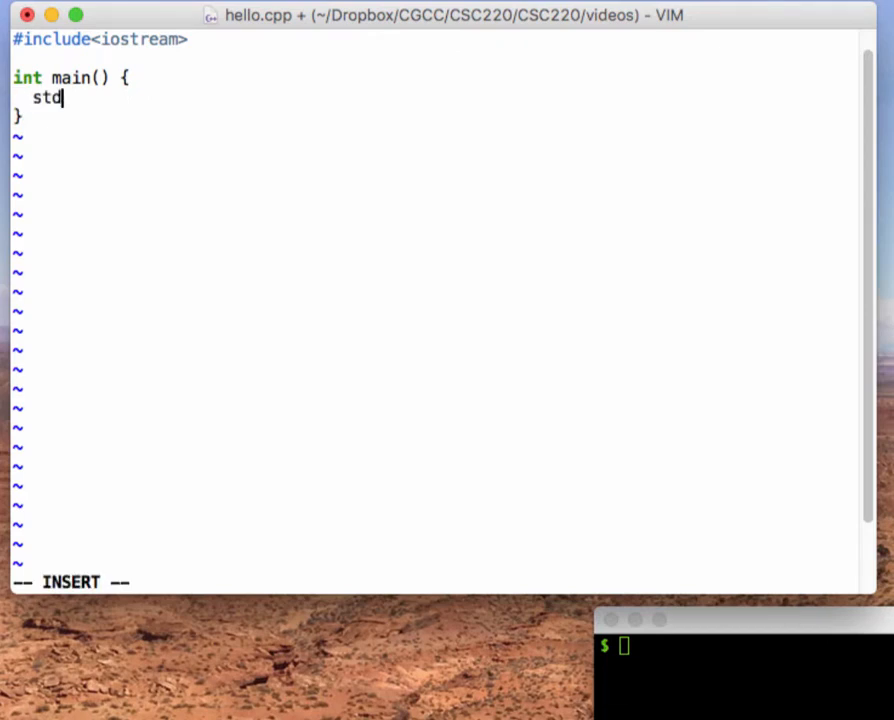
type("::")
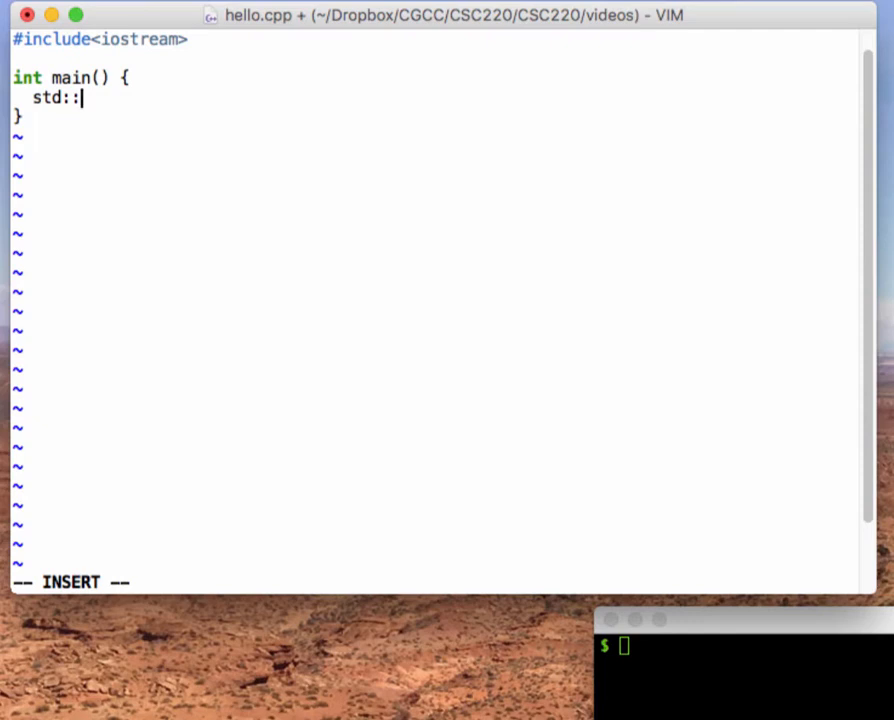
type("cout")
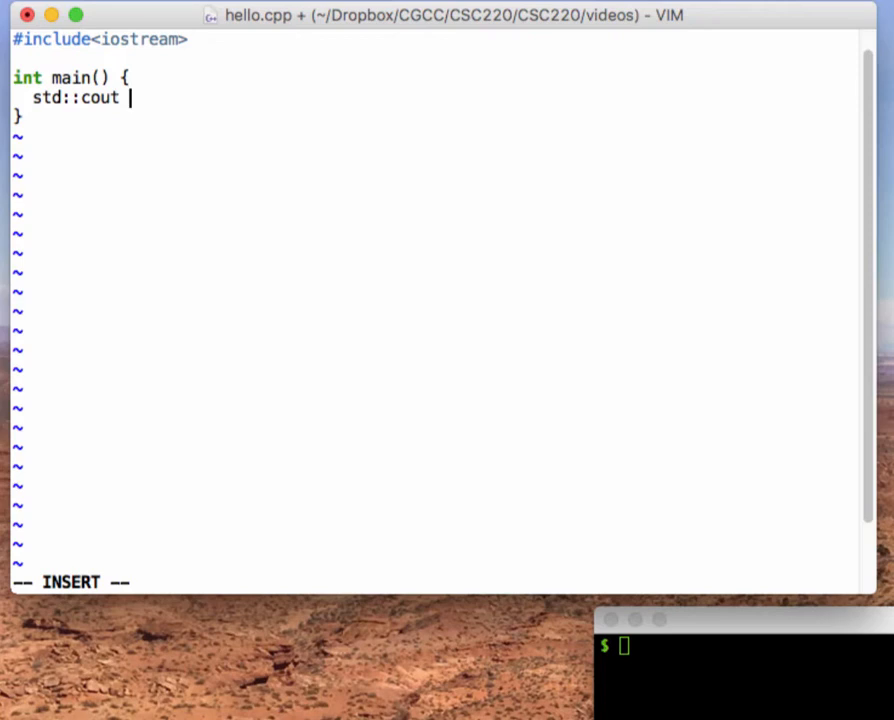
type("<<")
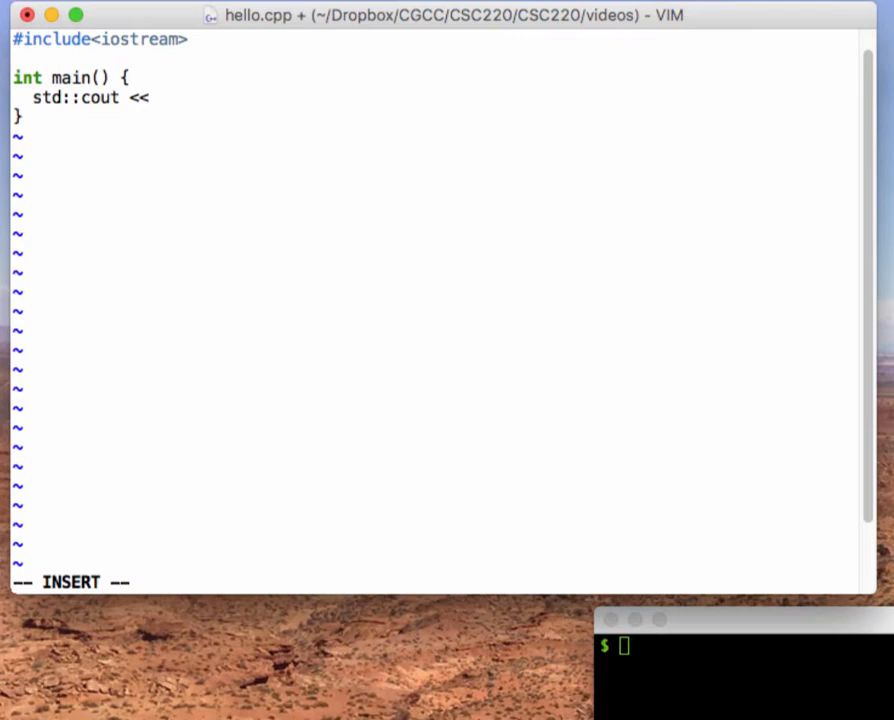
type("\" \"")
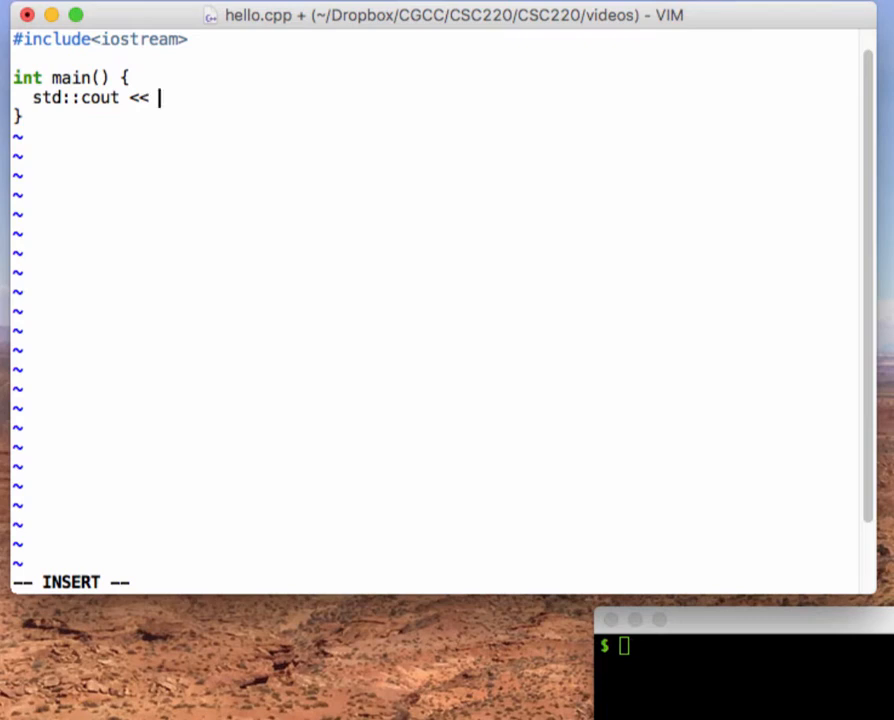
type("\"H")
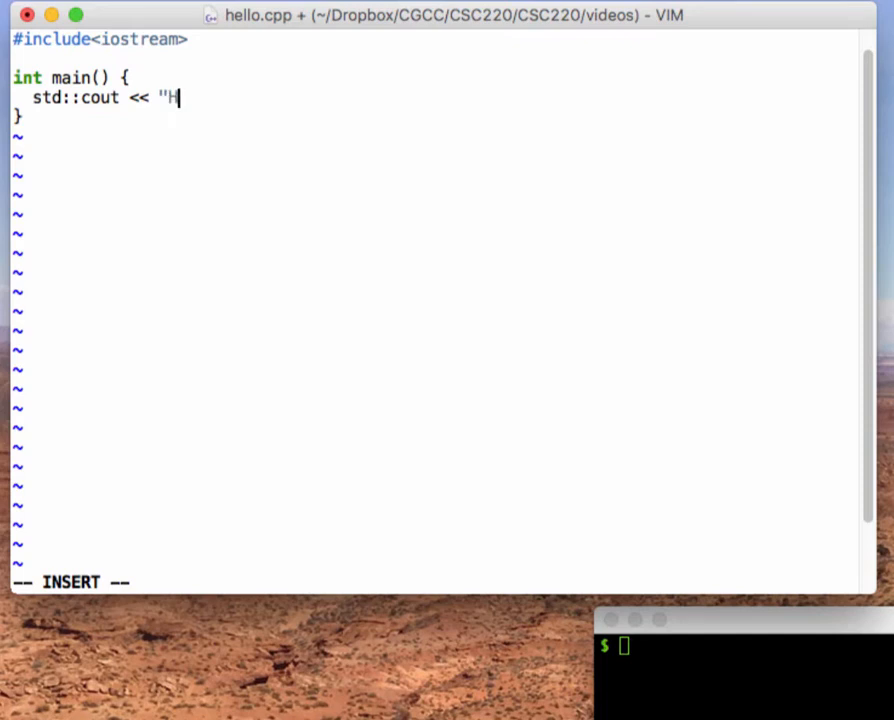
type("ello")
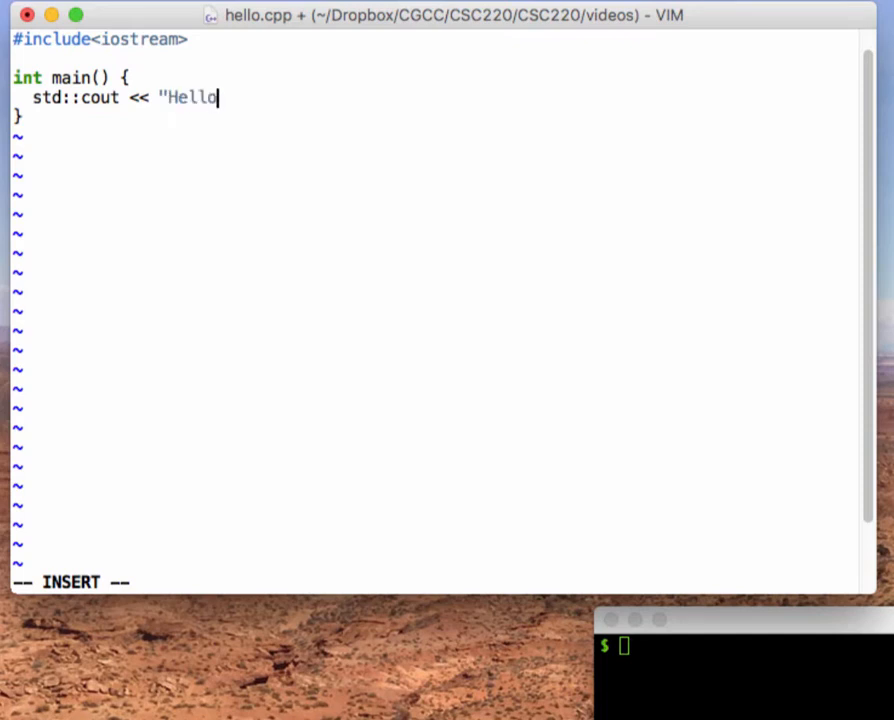
type(", world!\"")
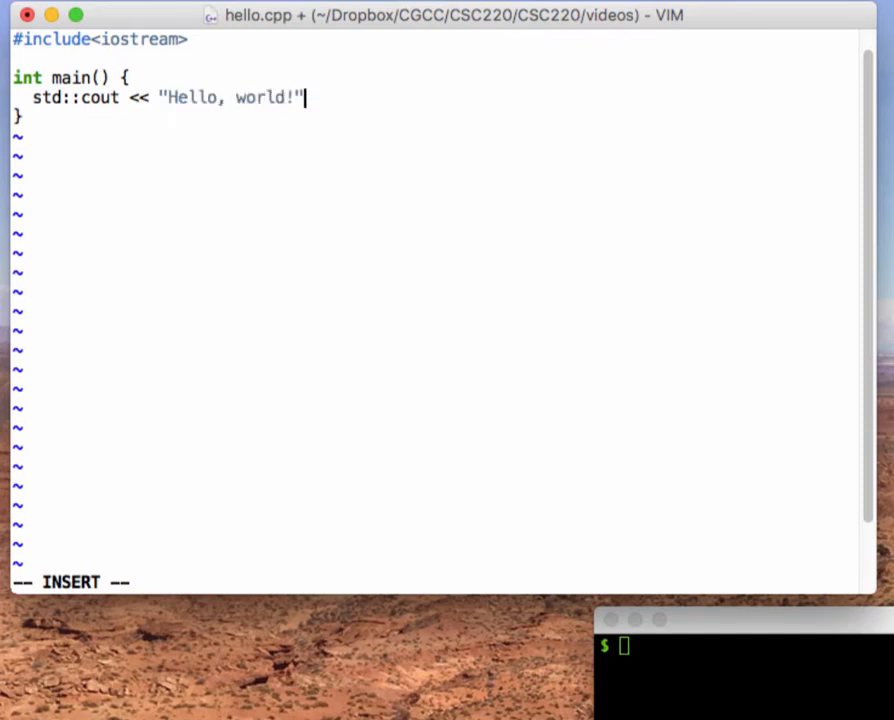
type("<<")
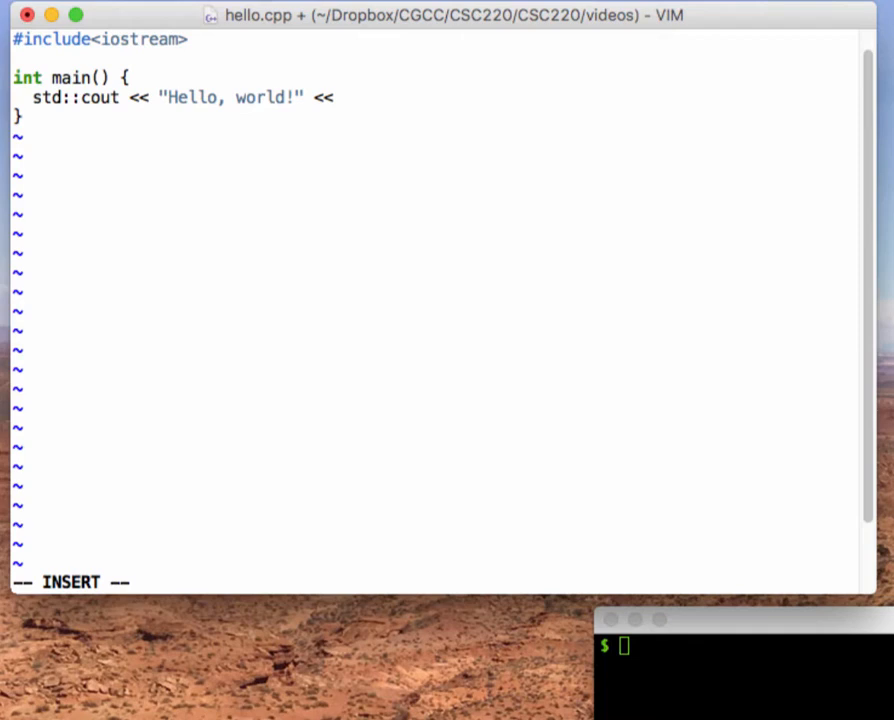
type("std:")
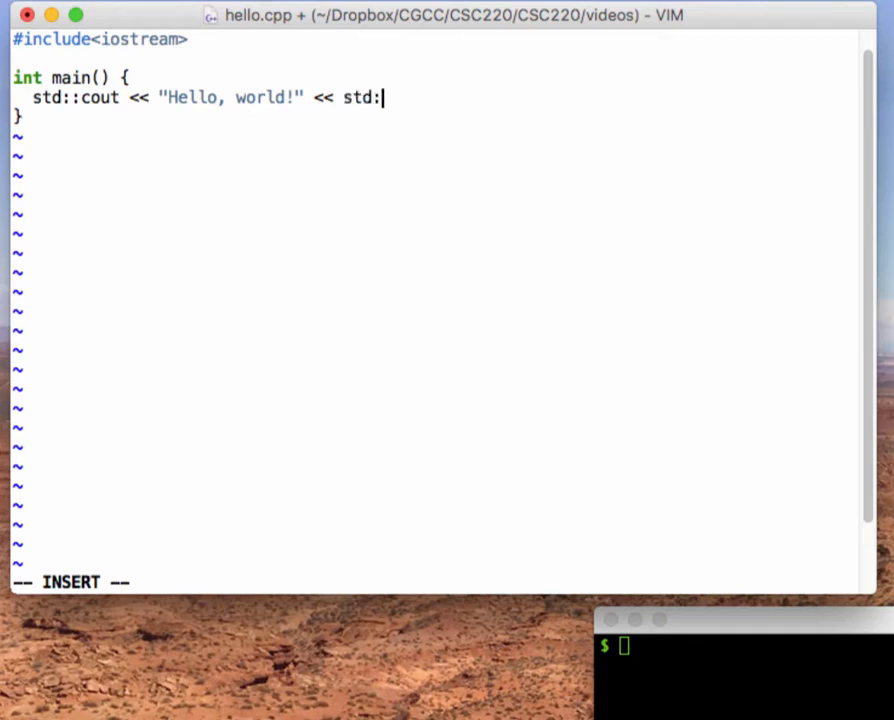
type(":end")
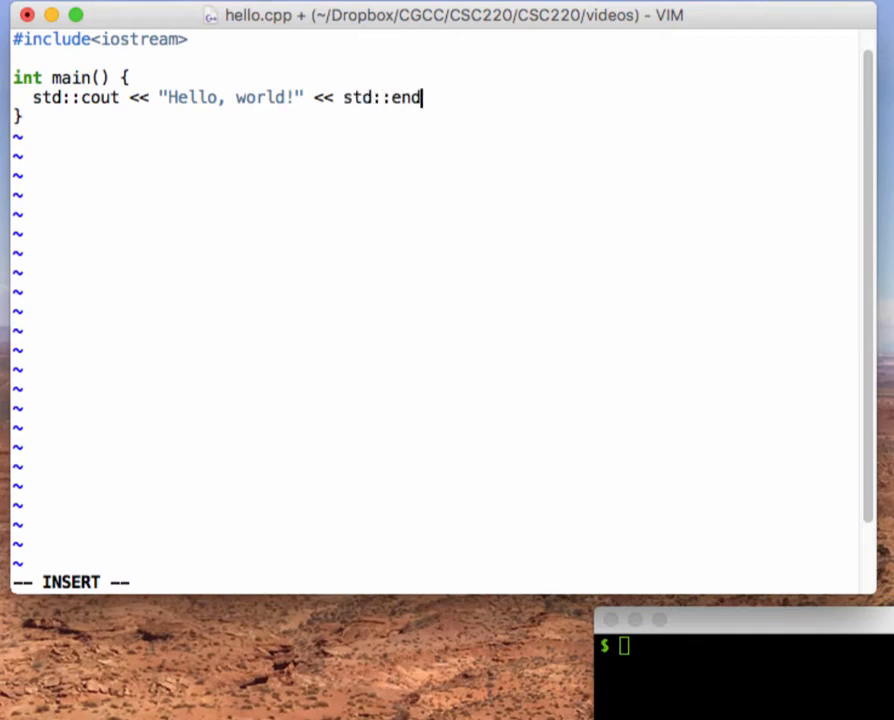
type("l;")
type("ret")
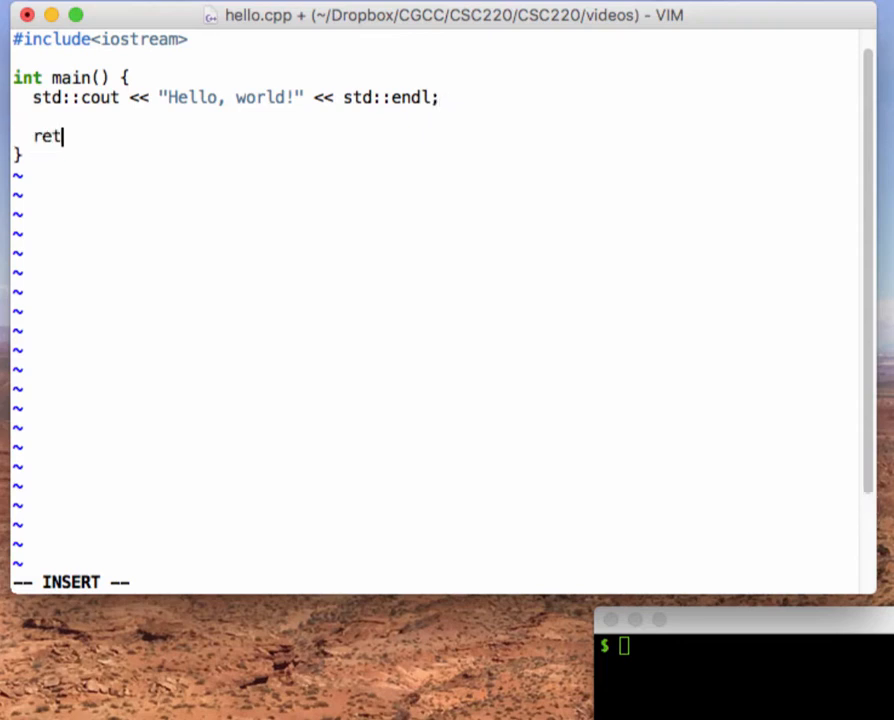
type("urn 0;")
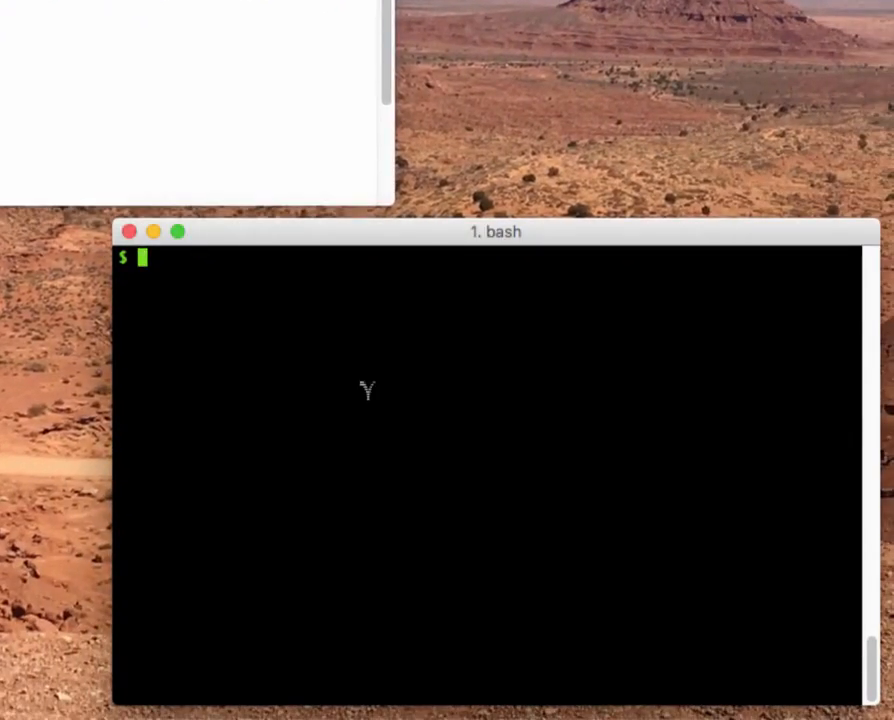
Compile with 'g++ --std=c++11 -Wall -pedantic hello.cpp', then run './a.out'
type("c")
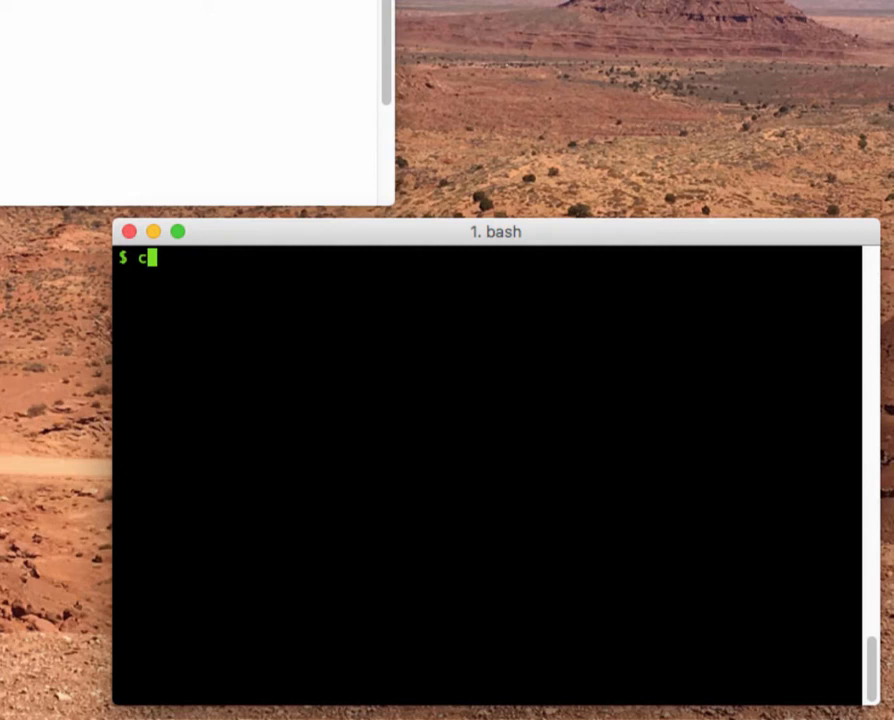
type("g++")
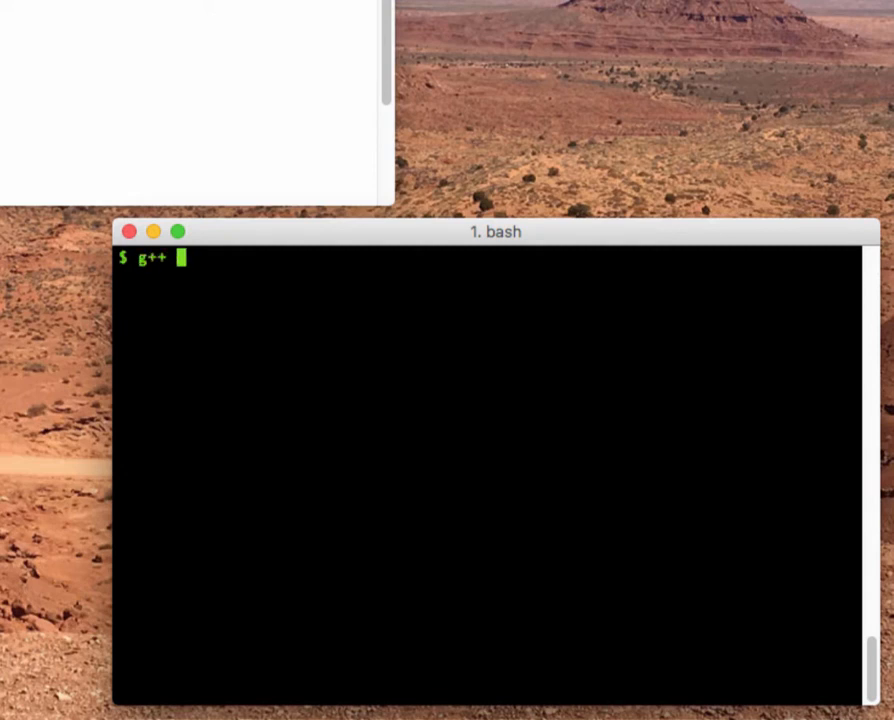
type("--std")
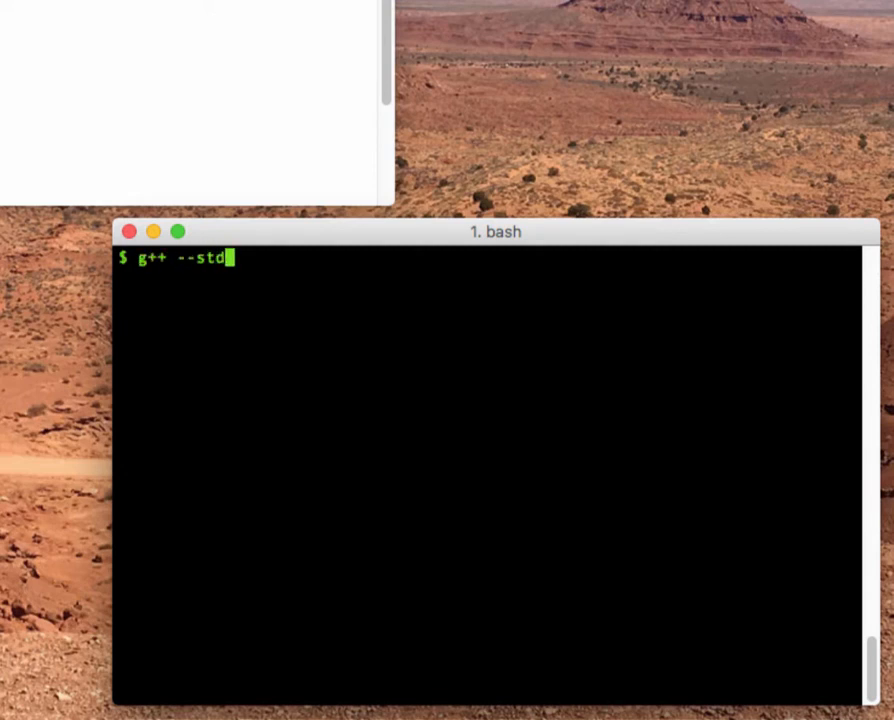
type("=c++11")
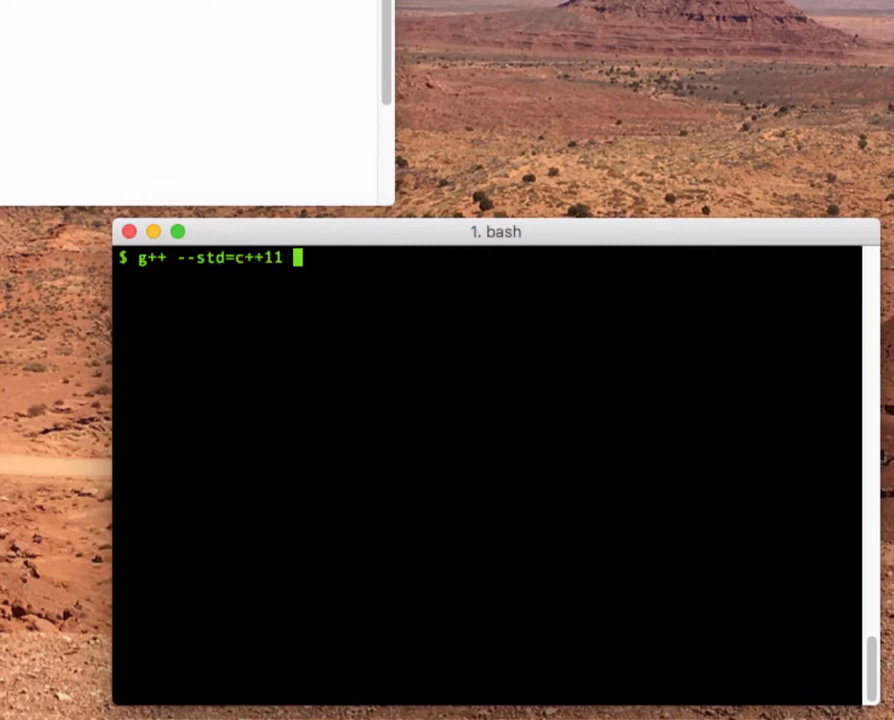
type("-Wall -ped")
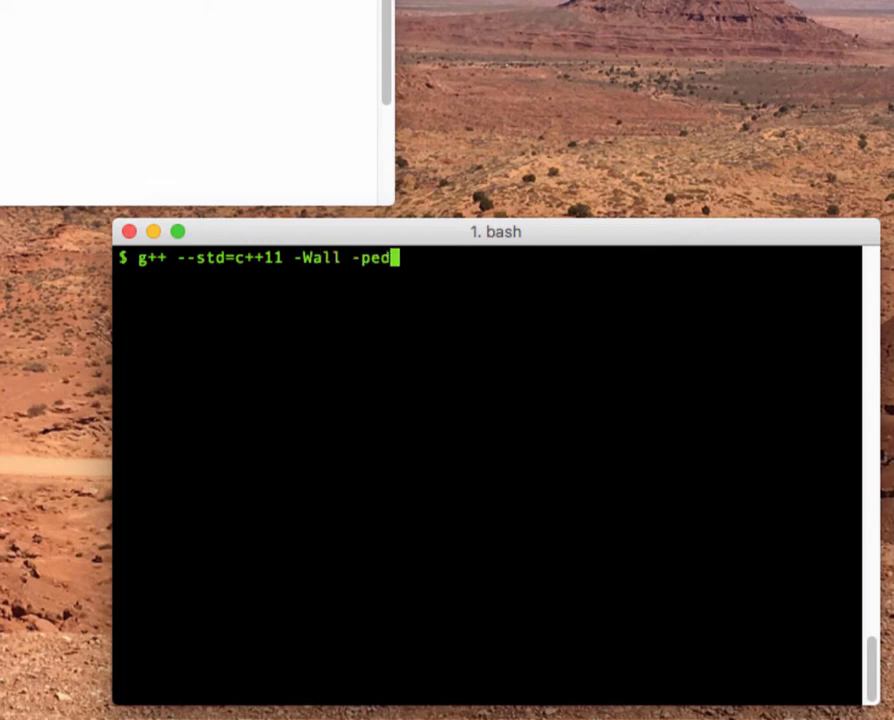
type("antic hello.cpp")
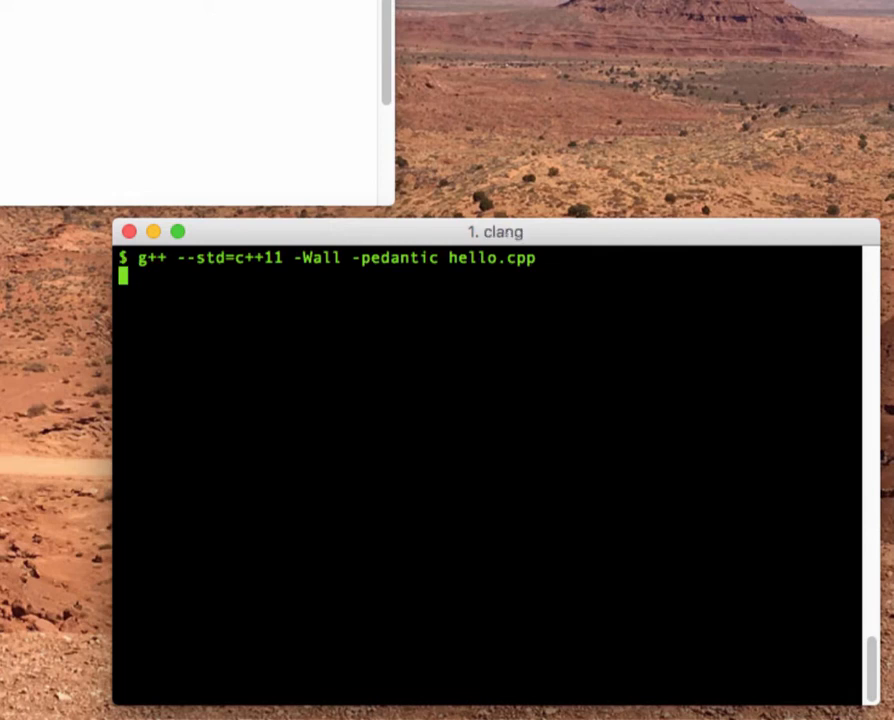
key("Return")
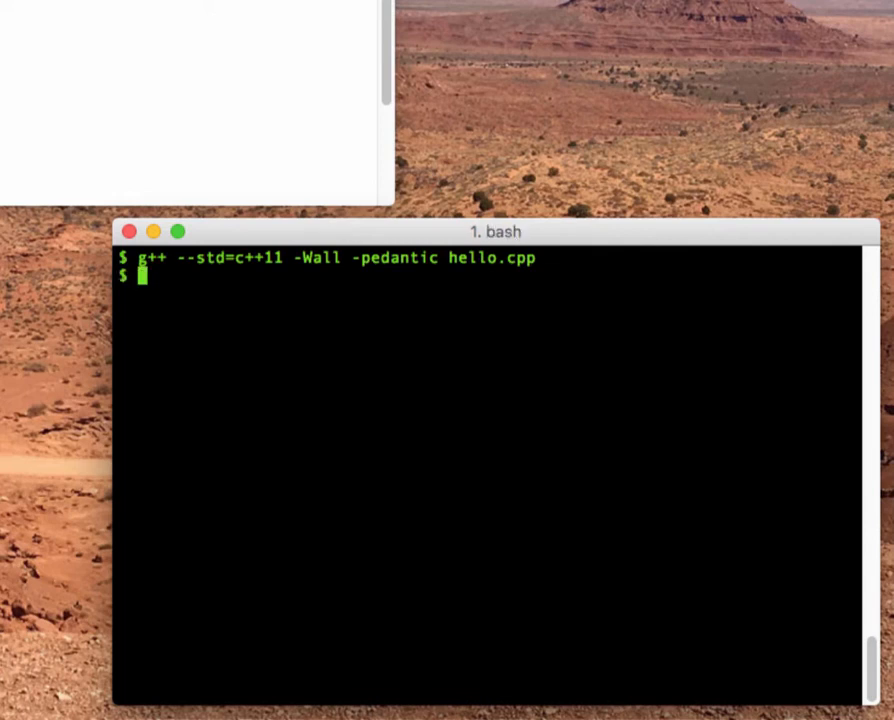
type("./a")
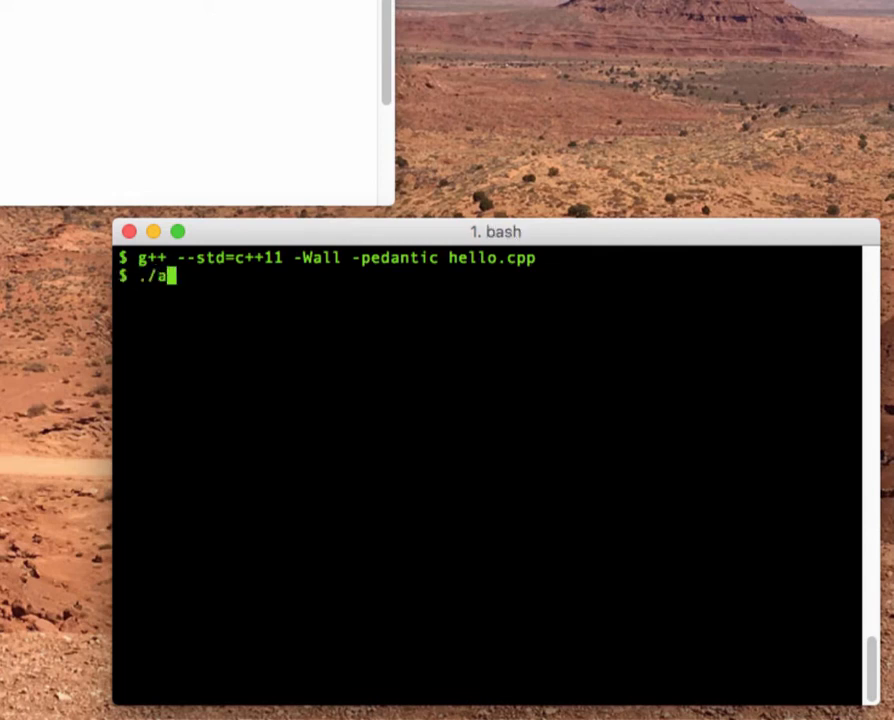
type(".out")
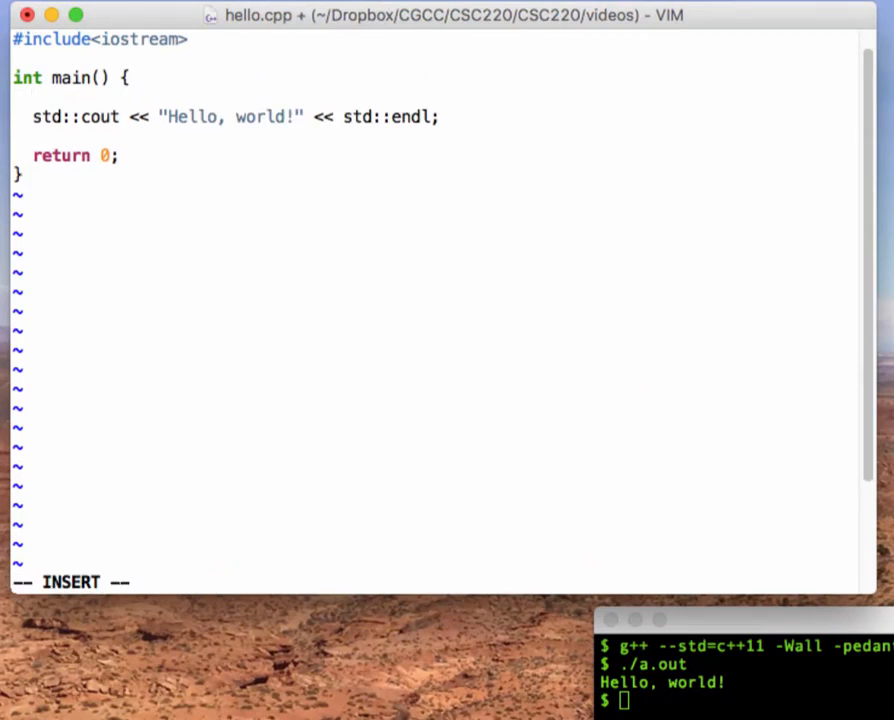
Declare 'string message', assign it "Hello, world!", and print message instead of the literal
type("string")
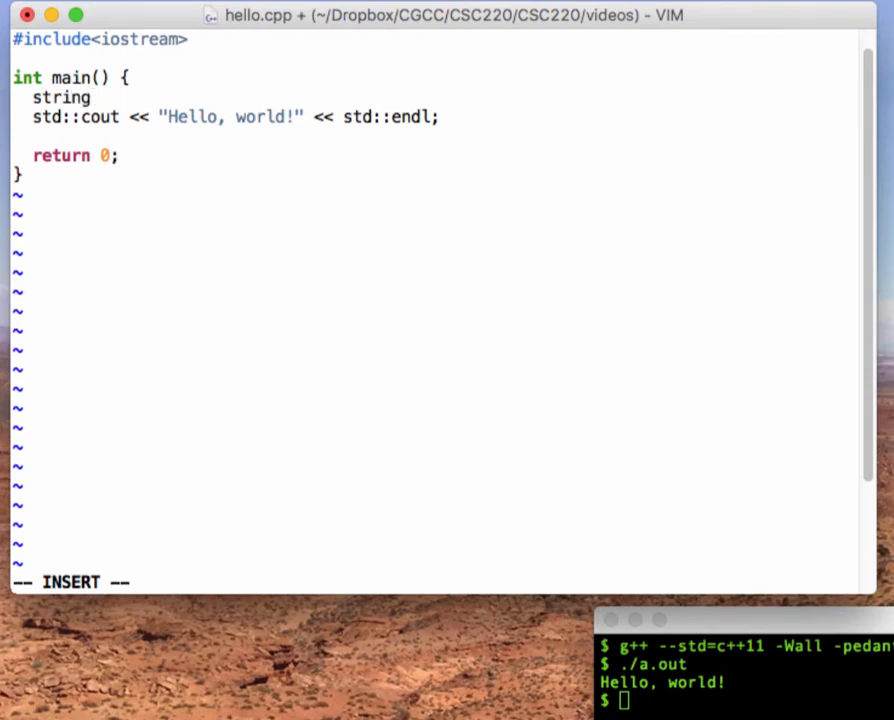
type("message")
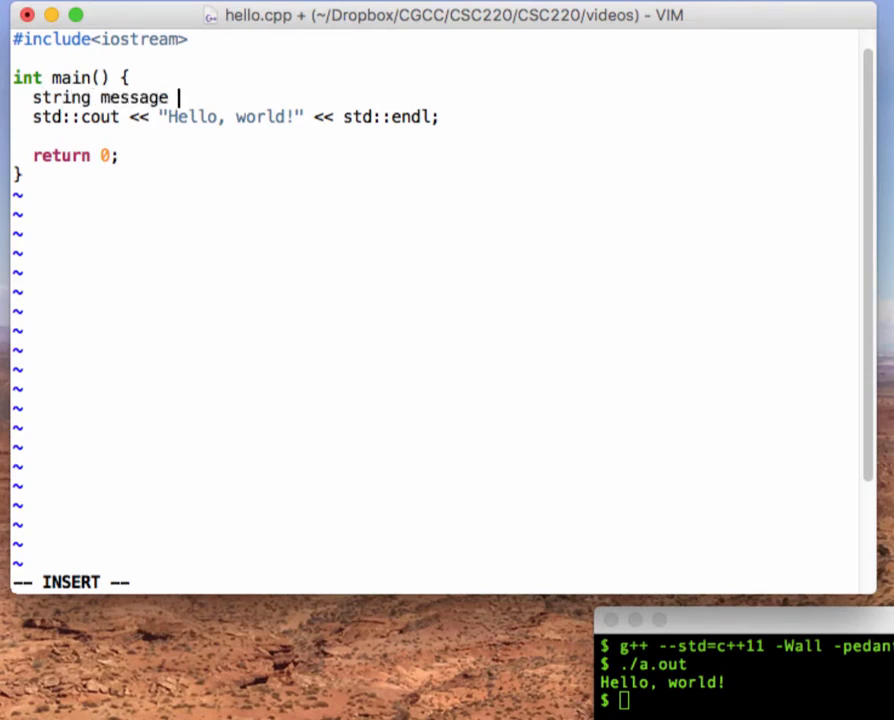
type("= \"")
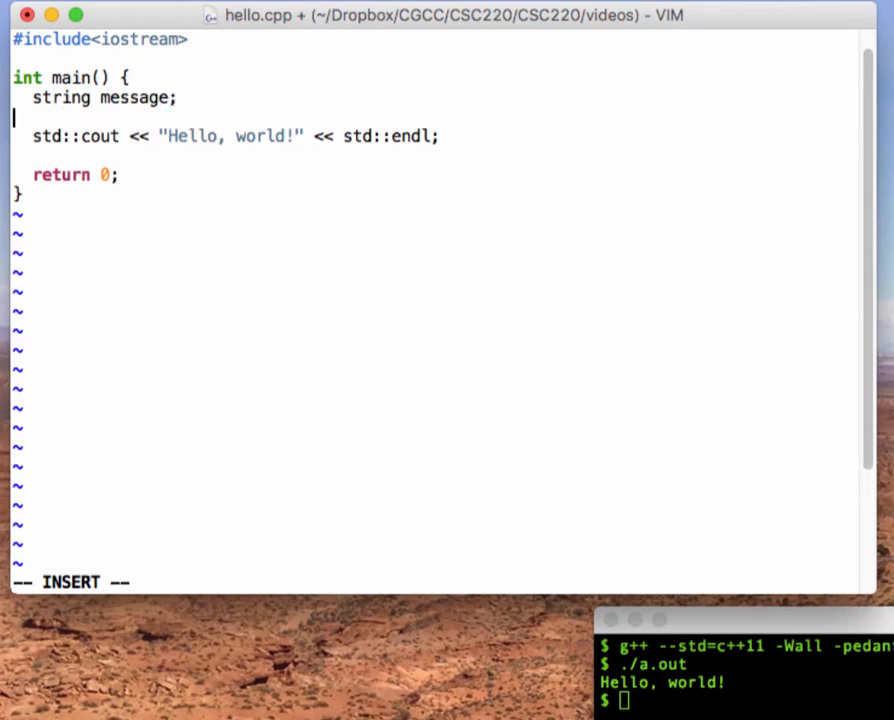
type("me")
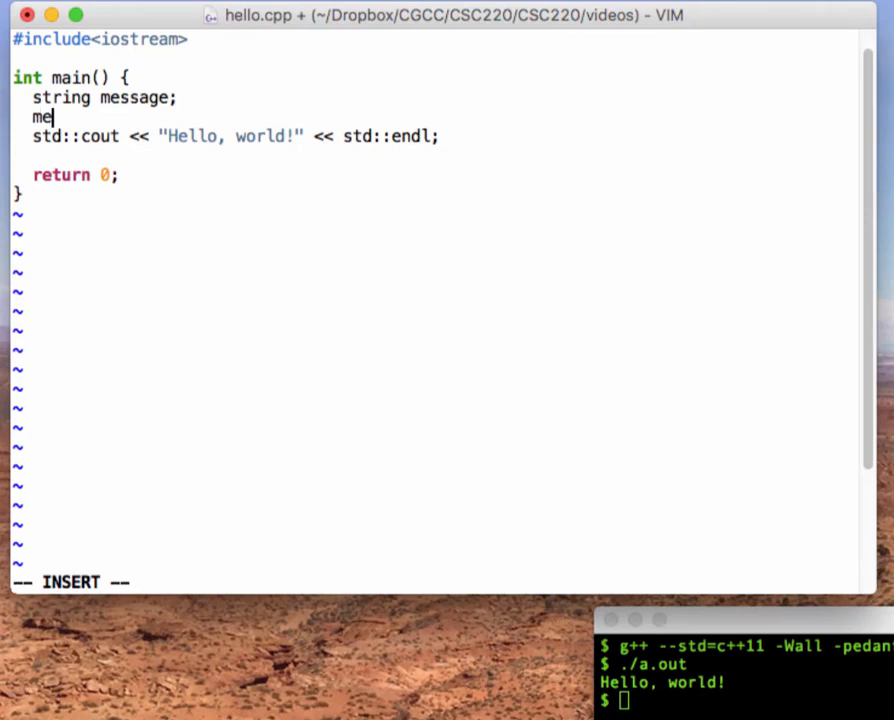
type("ssage = \"Hello")
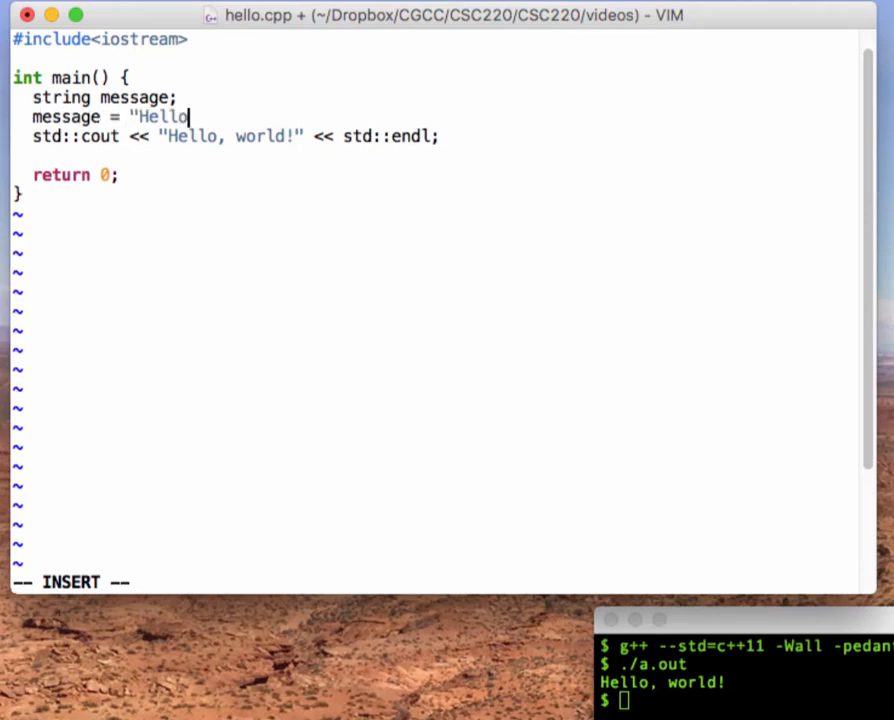
type("w, world!\";")
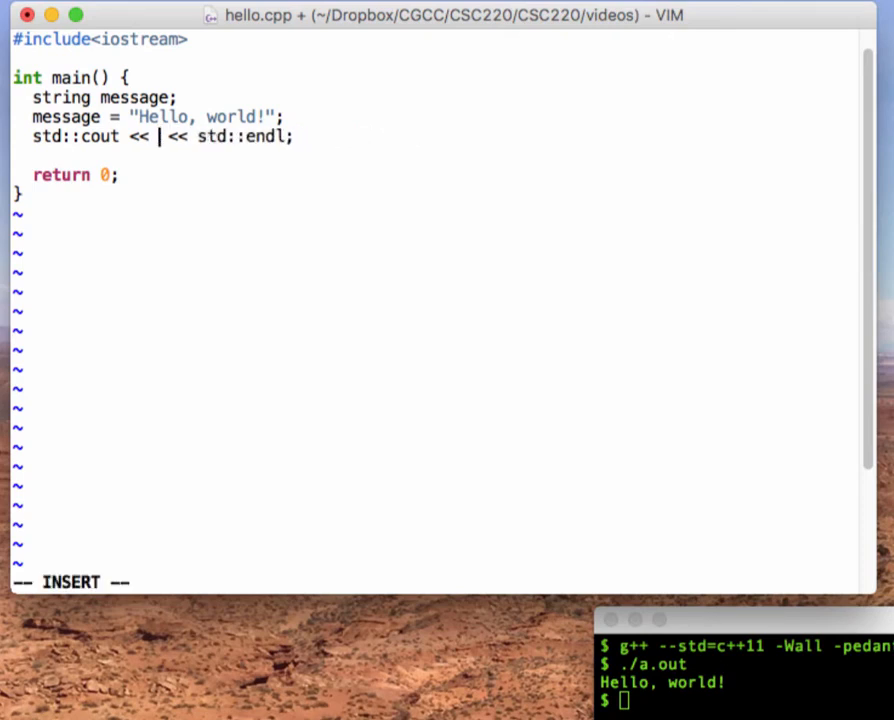
type("message")
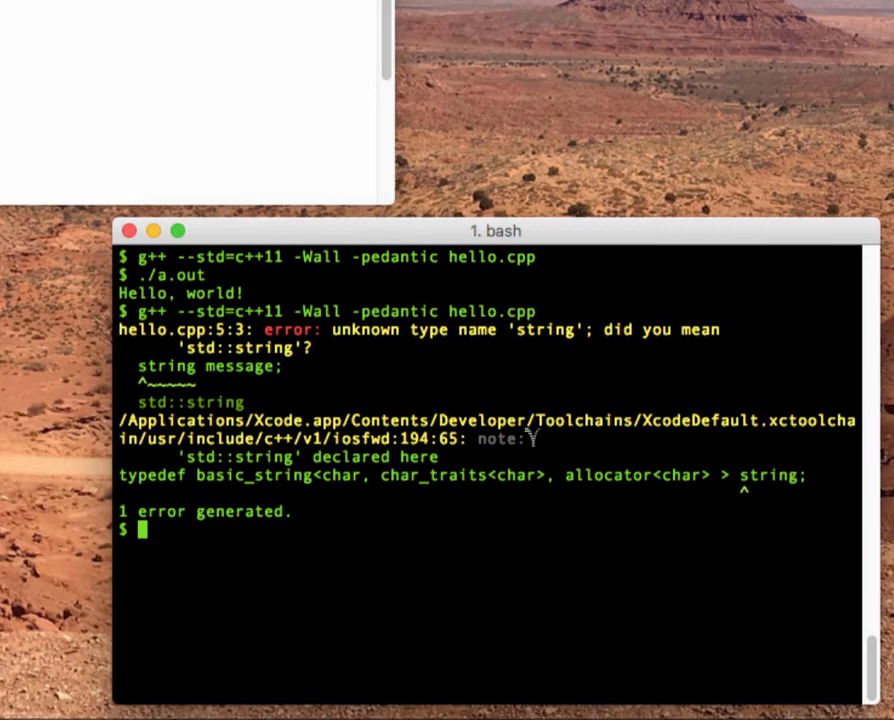
Recompile and see the unknown type name 'string' error, then return to the declaration line
double_click(550, 330)
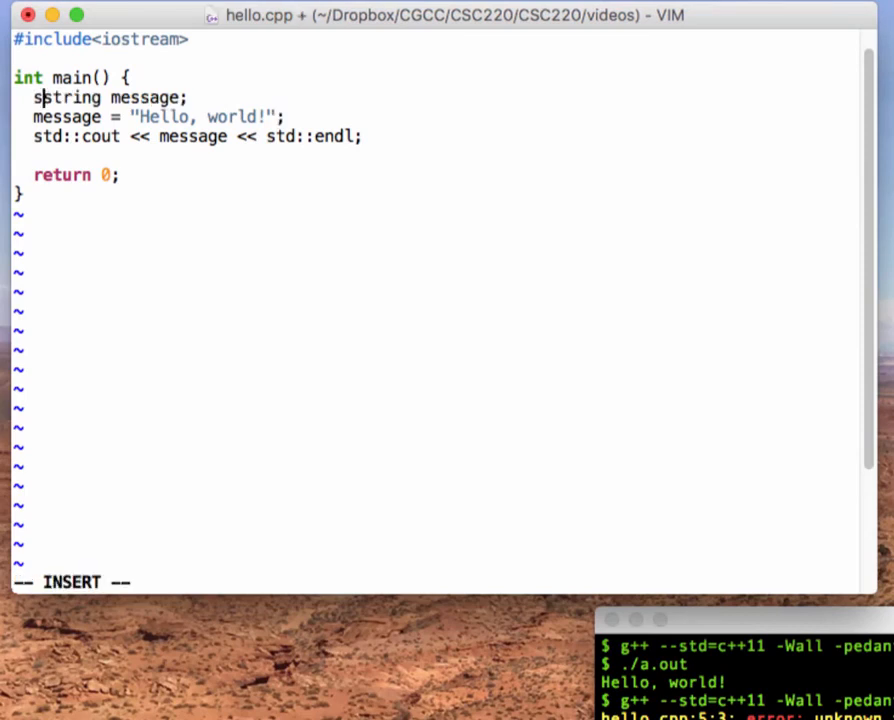
Change the message declaration's type from string to std::string
type("td;")
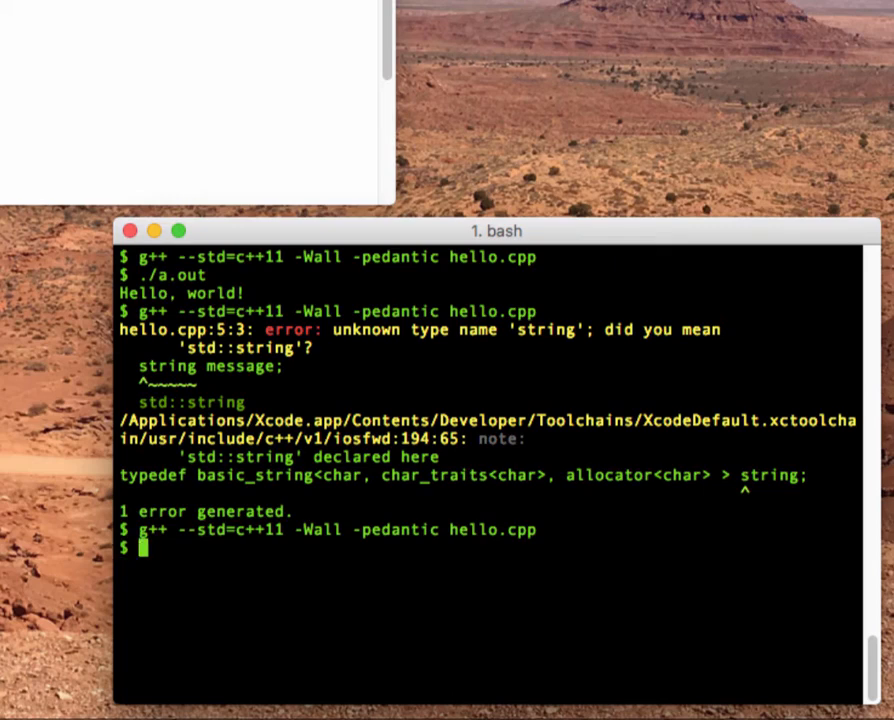
Run './a.out' after a clean recompile to print 'Hello, world!'
type("./a.out")
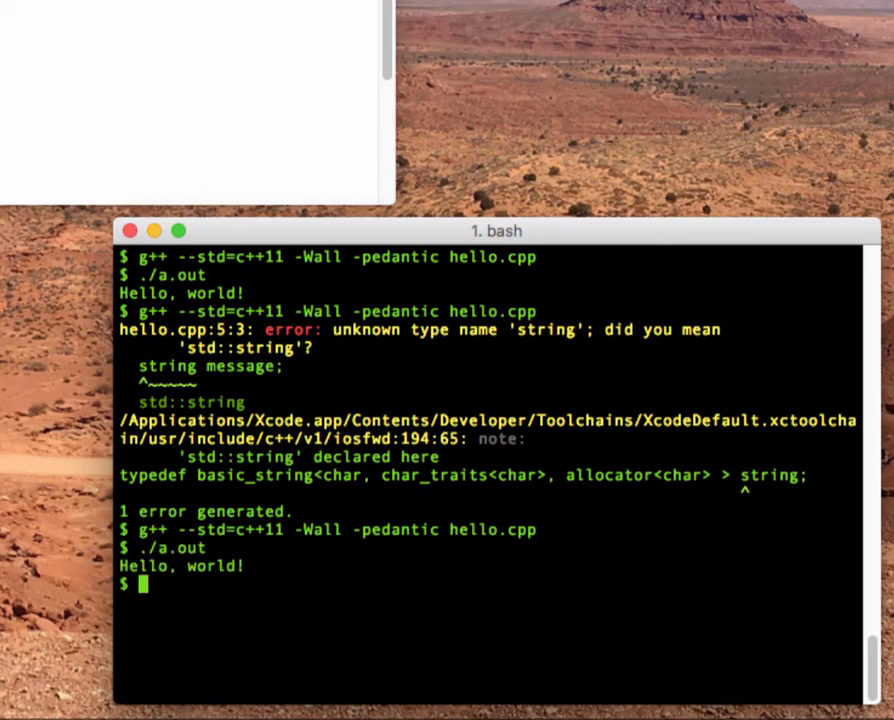